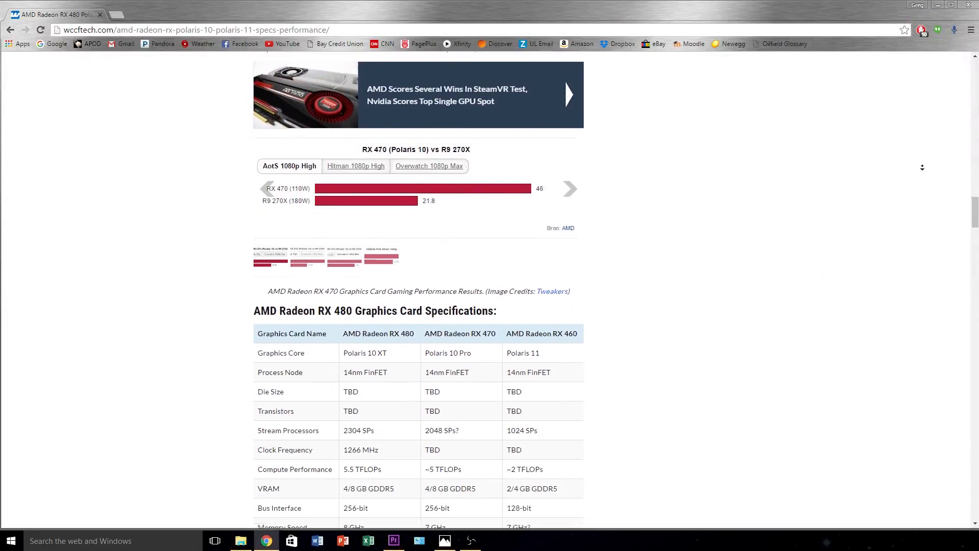
pyautogui.scroll(-3)
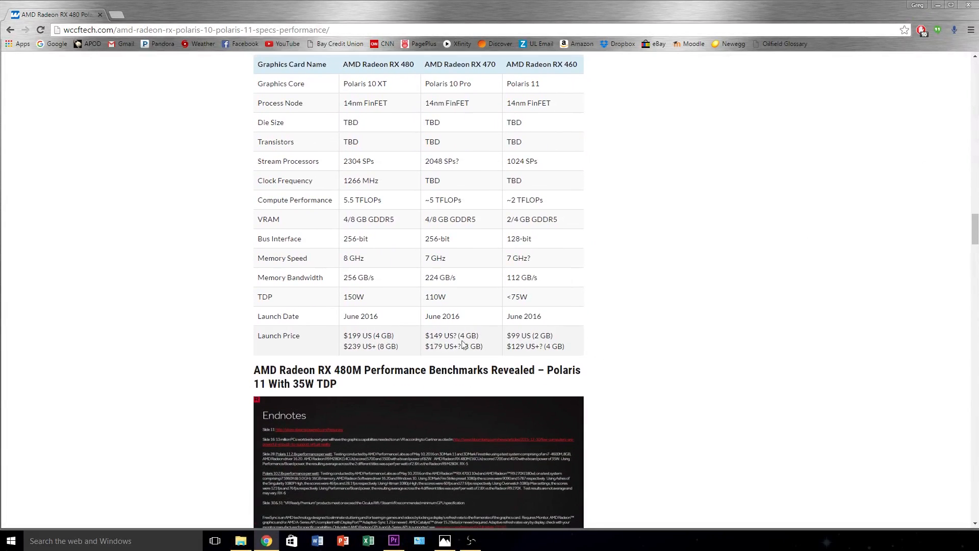